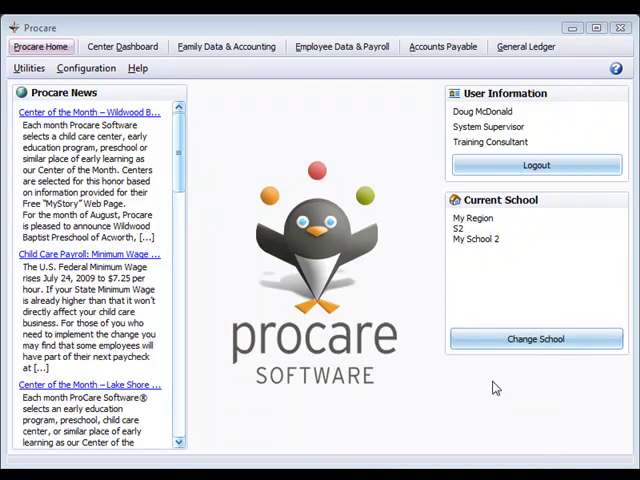
# Step: Open Procare's Configuration menu from the home screen
pyautogui.click(86, 67)
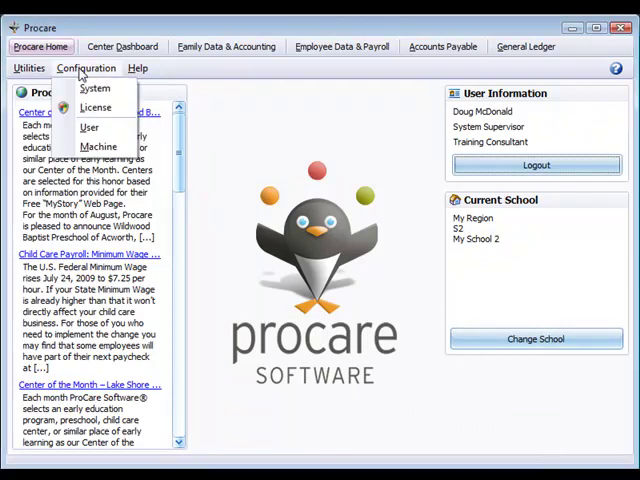
pyautogui.moveTo(94, 88)
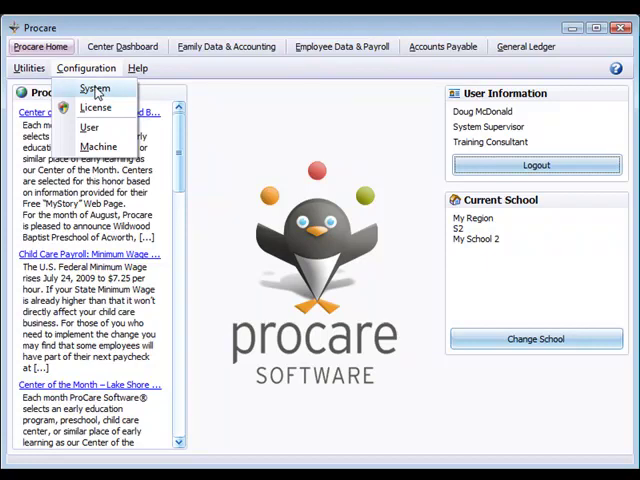
# Step: Open System configuration and go to Data Management > Scheduling > Schedule Templates
pyautogui.click(94, 89)
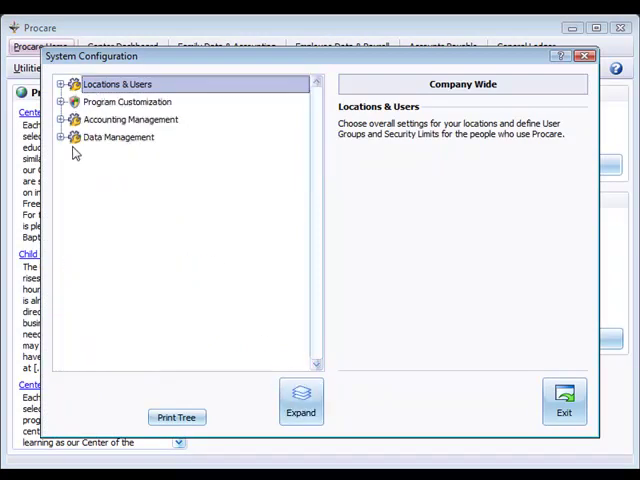
pyautogui.click(59, 137)
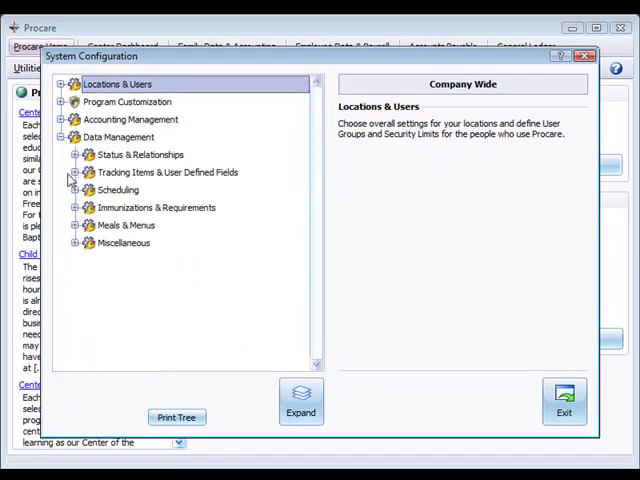
pyautogui.click(76, 190)
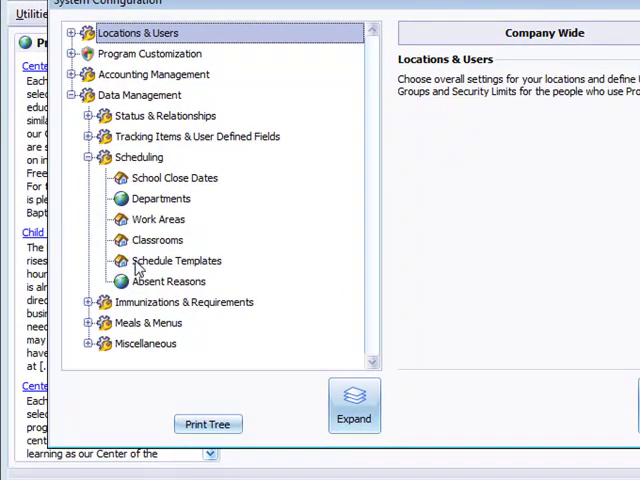
pyautogui.moveTo(167, 269)
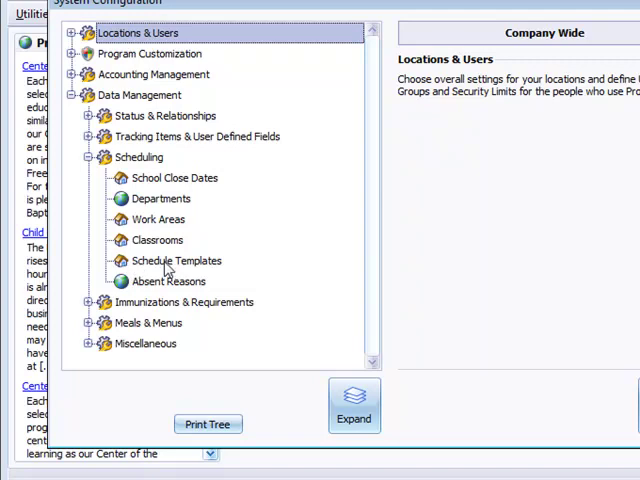
pyautogui.click(176, 260)
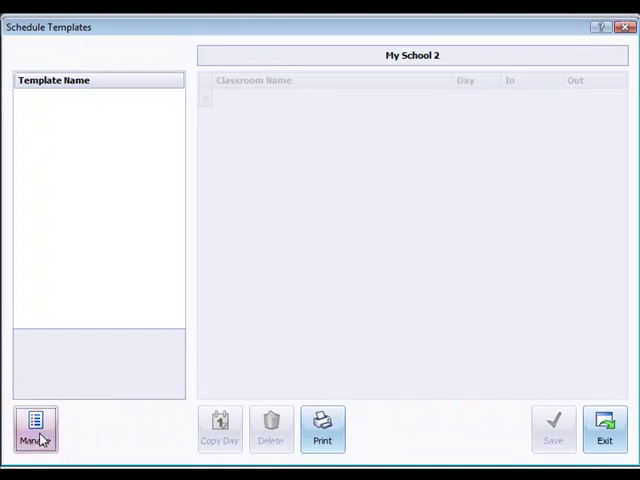
# Step: Create and save a new template named 'Full Time Toddlers', then close both dialogs
pyautogui.click(35, 428)
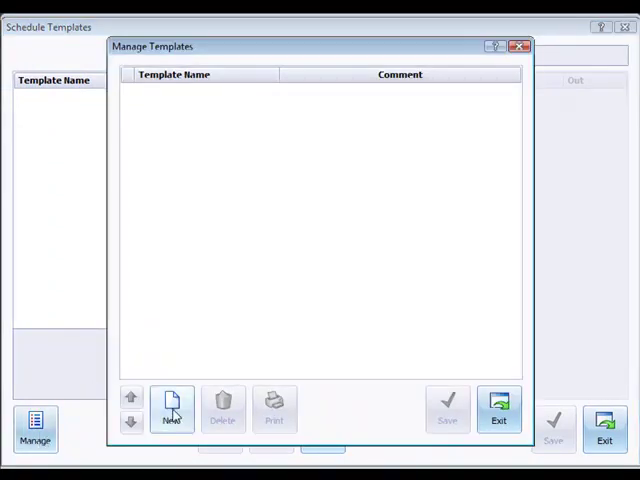
pyautogui.click(171, 410)
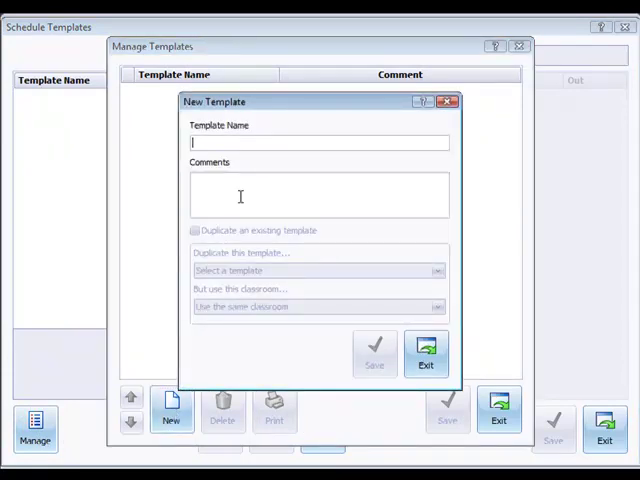
pyautogui.write('Full Time Toddlers')
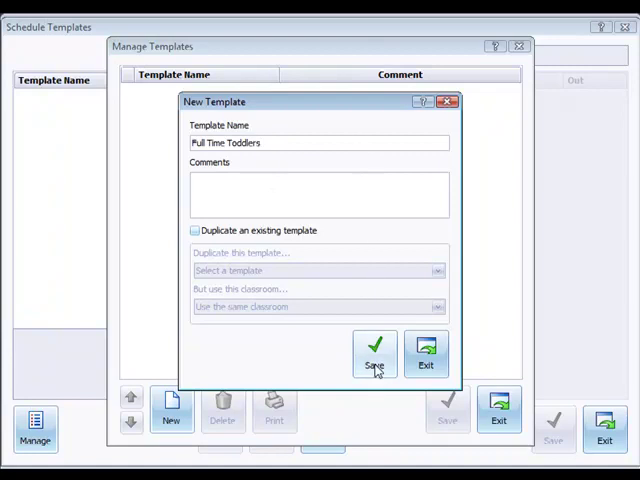
pyautogui.click(375, 350)
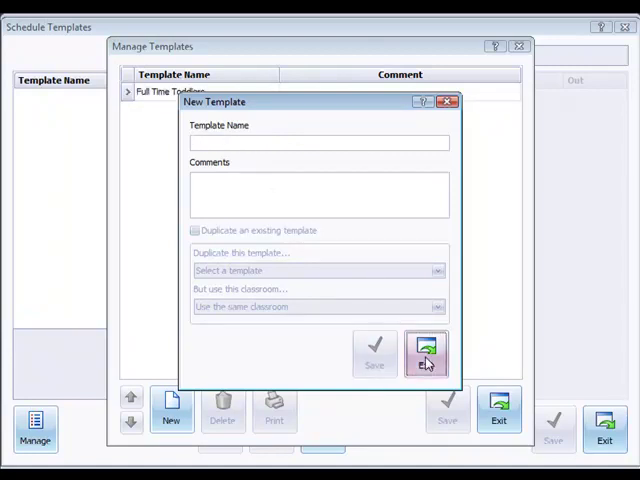
pyautogui.click(426, 353)
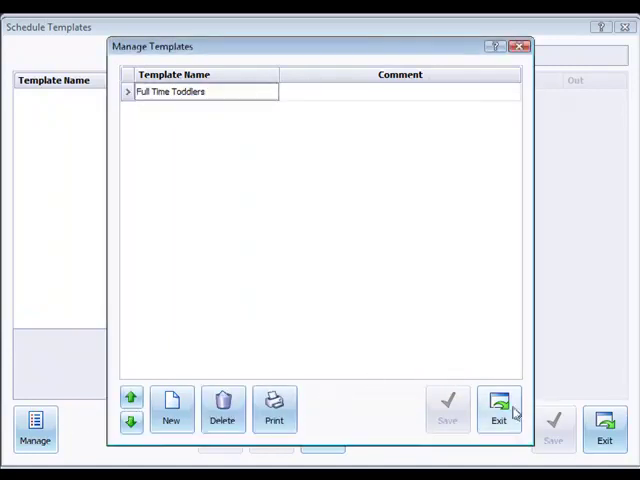
pyautogui.click(500, 410)
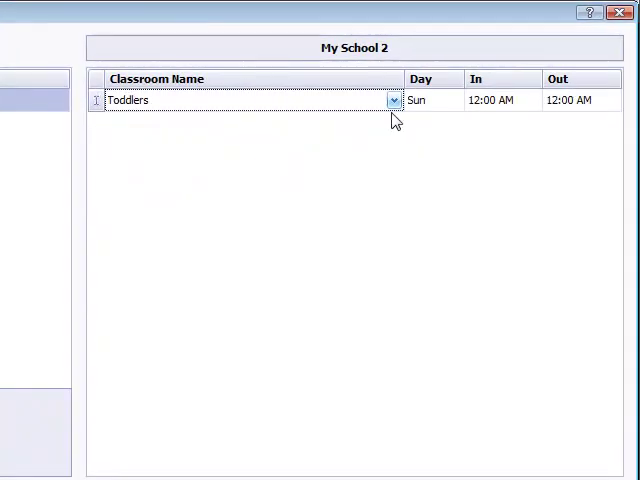
# Step: Set the Toddlers row to Monday, 7:00 AM–3:00 PM, and save it
pyautogui.click(452, 100)
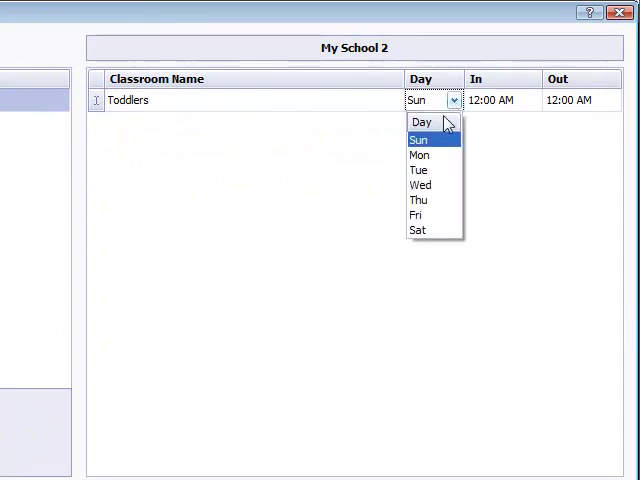
pyautogui.click(419, 155)
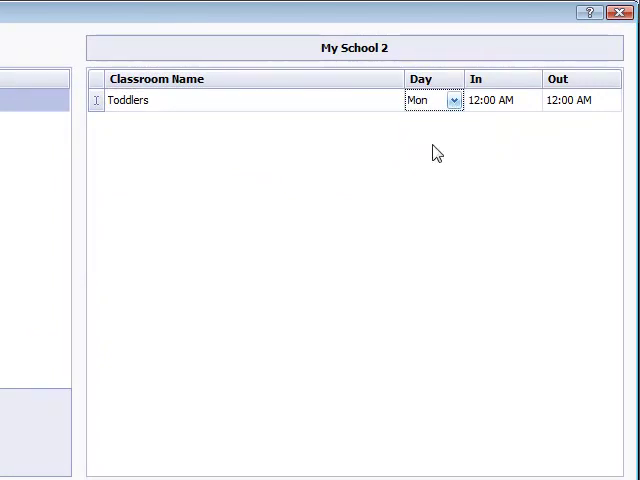
pyautogui.click(490, 100)
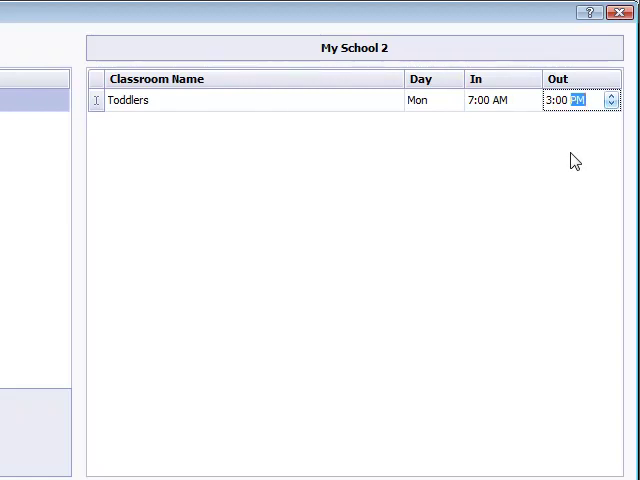
pyautogui.moveTo(110, 130)
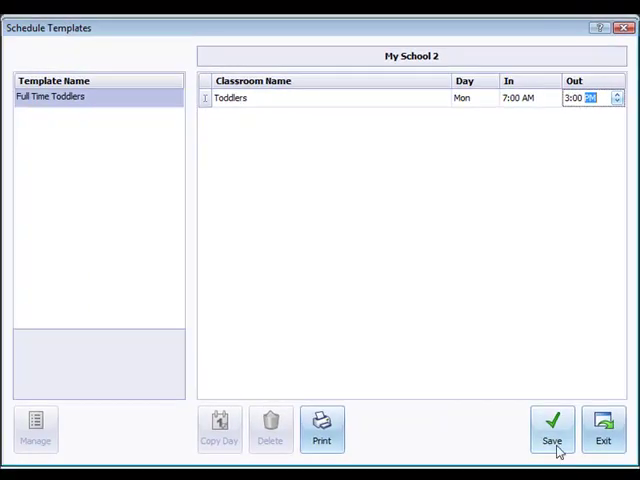
pyautogui.click(552, 428)
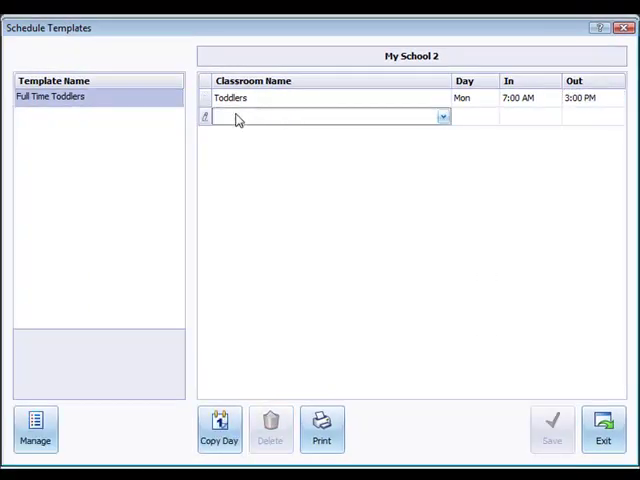
pyautogui.moveTo(388, 110)
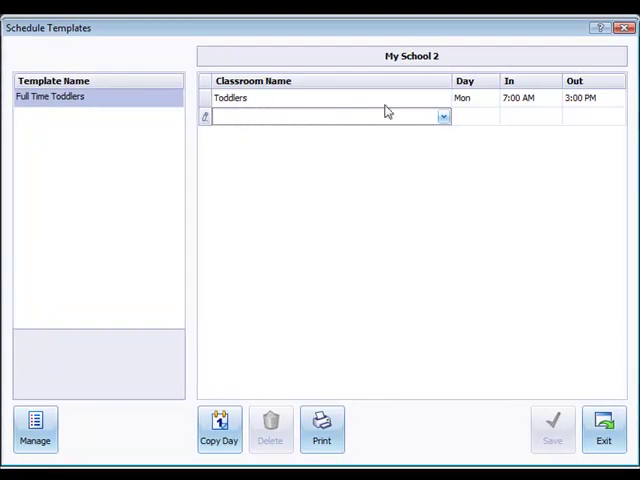
pyautogui.moveTo(473, 120)
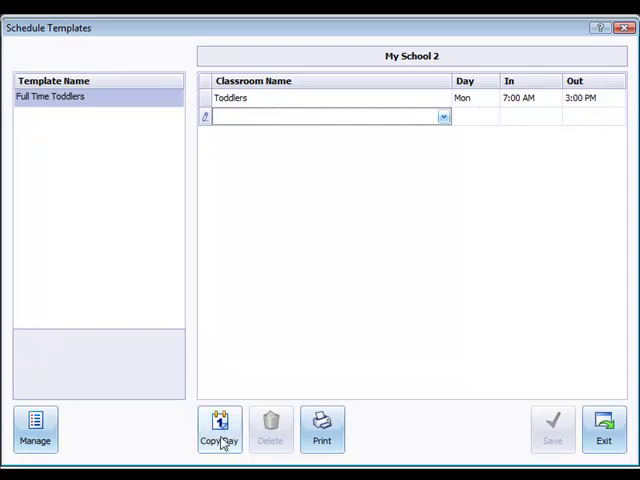
# Step: Copy the Monday Toddlers row to Tuesday through Friday and save
pyautogui.click(218, 429)
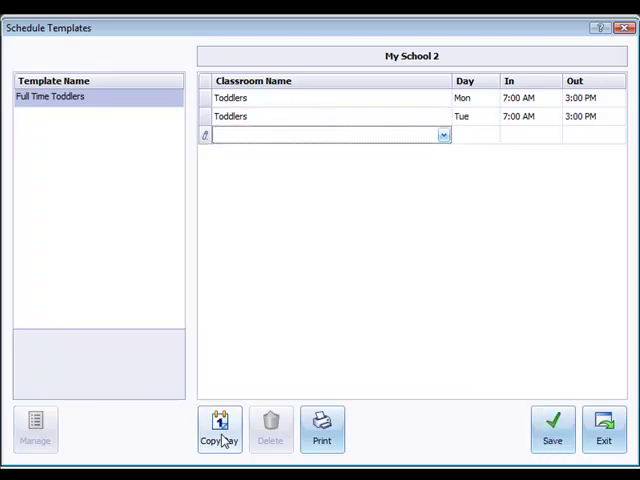
pyautogui.click(219, 430)
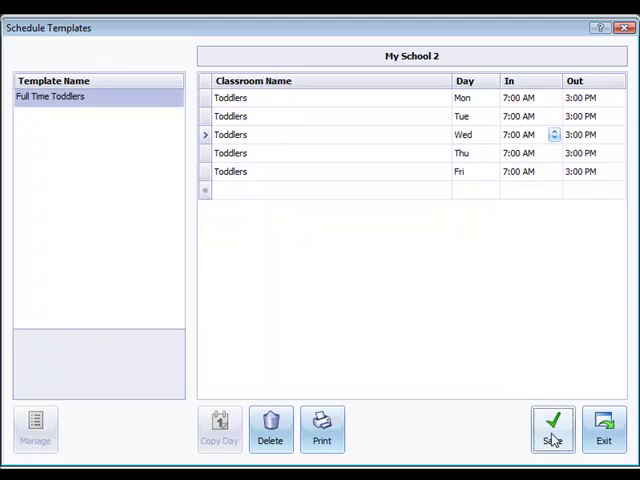
pyautogui.click(552, 421)
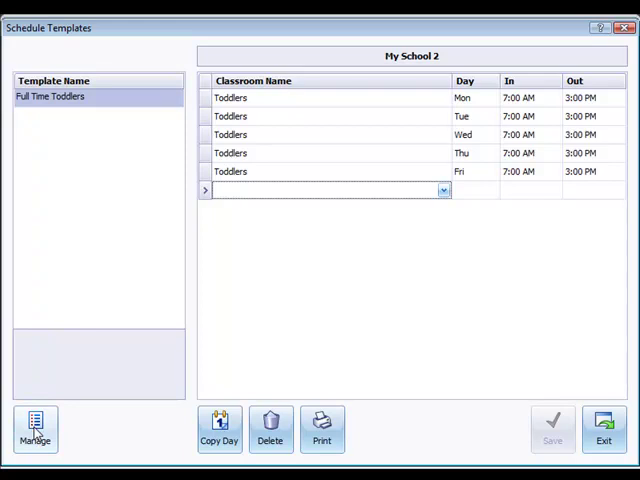
# Step: Start a new schedule template named 'Full Time Infants'
pyautogui.click(35, 428)
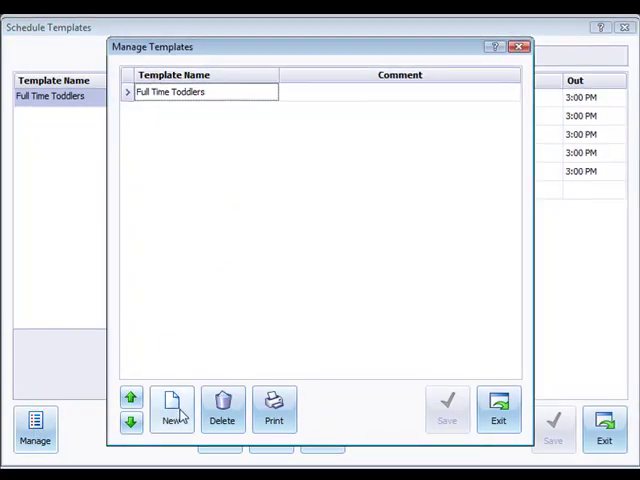
pyautogui.click(171, 410)
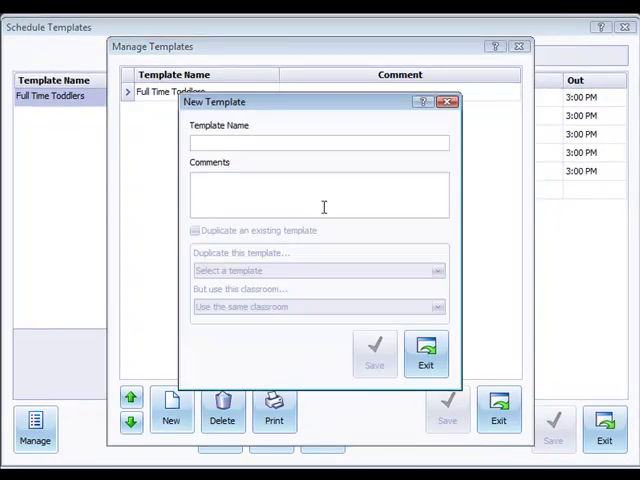
pyautogui.write('Full Time')
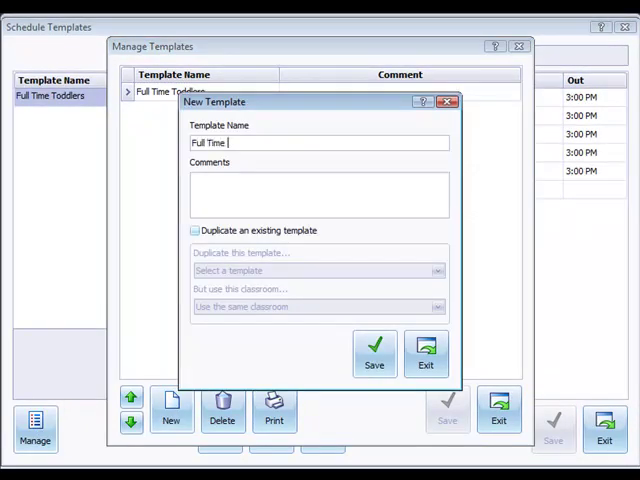
pyautogui.write('Infants')
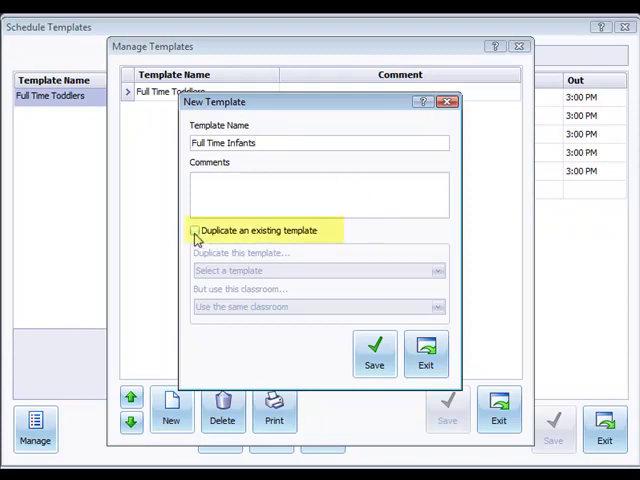
# Step: Duplicate Full Time Toddlers using the Infants classroom, save, and close the form
pyautogui.click(196, 230)
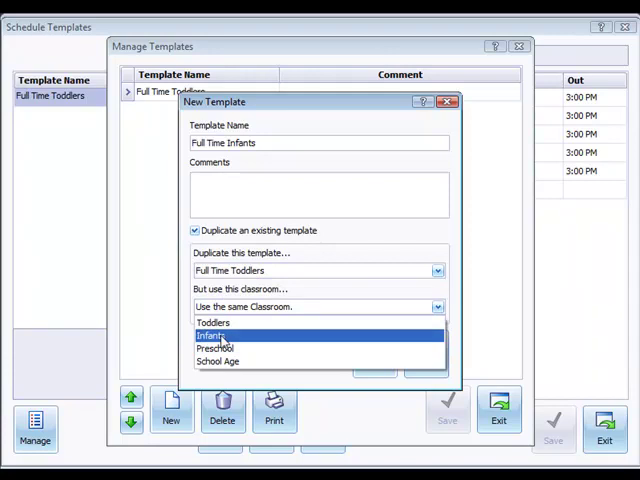
pyautogui.click(212, 335)
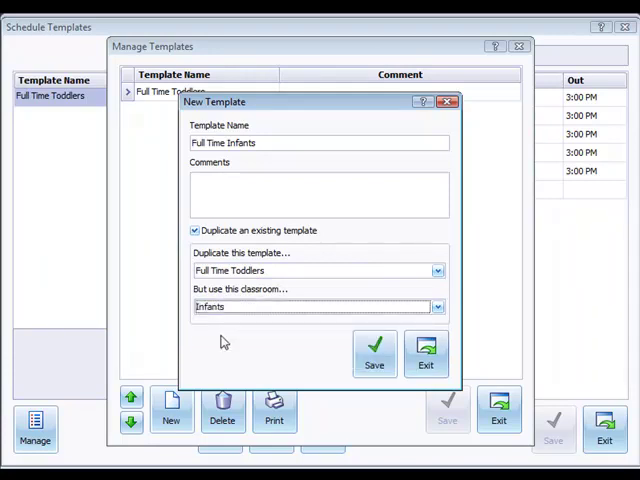
pyautogui.click(374, 353)
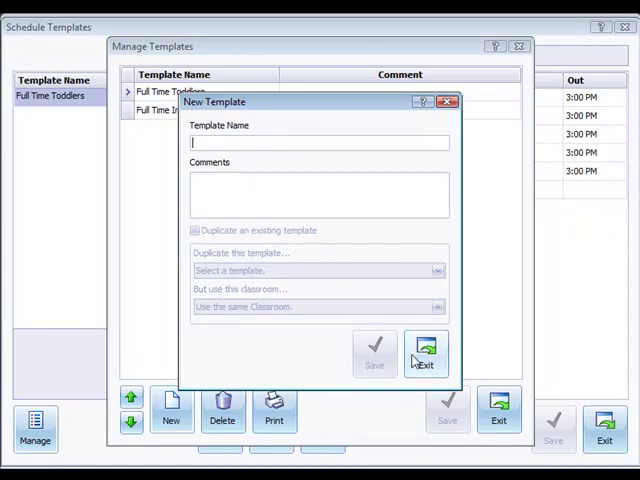
pyautogui.click(424, 353)
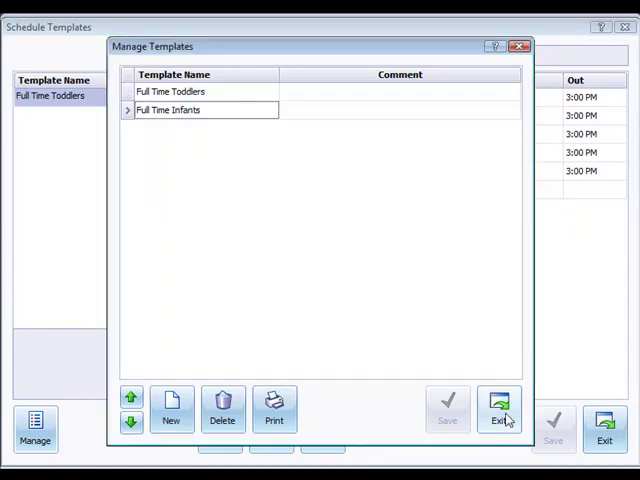
# Step: Close Manage Templates to view the Full Time Infants Mon–Fri rows
pyautogui.click(500, 410)
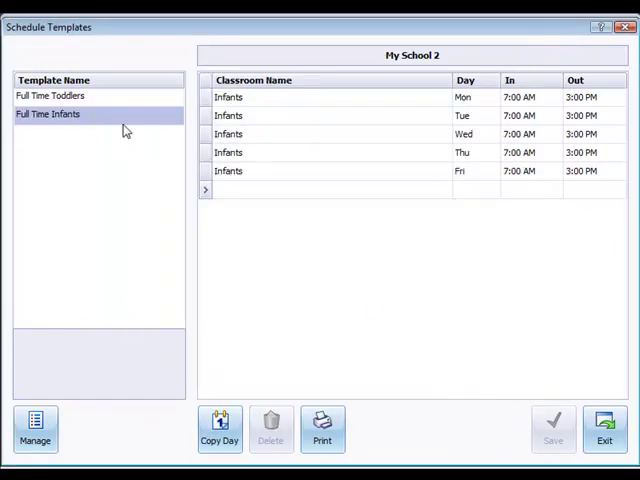
pyautogui.moveTo(397, 213)
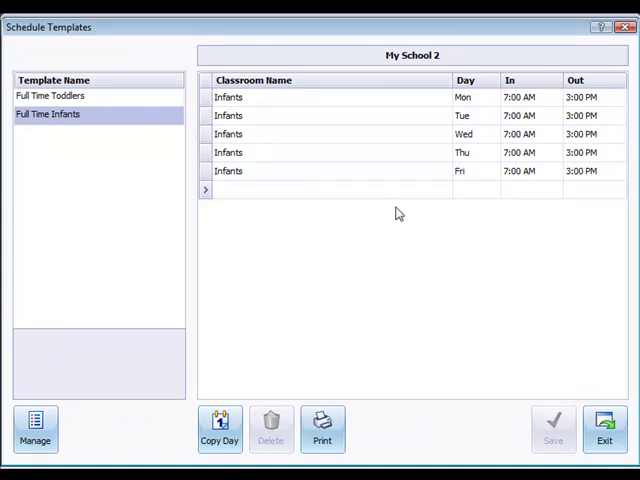
pyautogui.moveTo(471, 145)
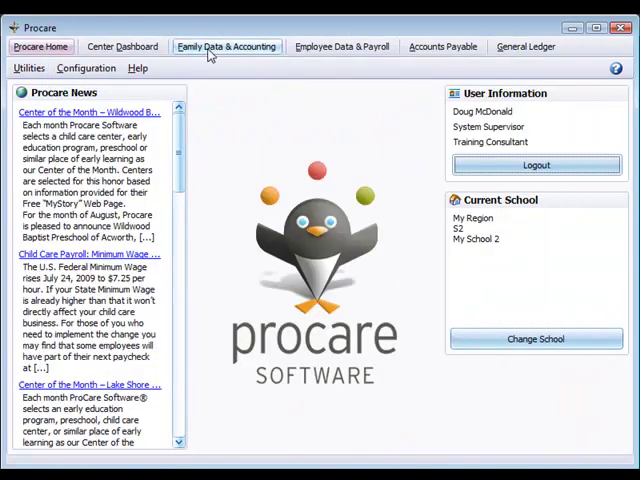
# Step: Switch to Family Data & Accounting, review the child's Custom Schedule, then close it
pyautogui.click(226, 46)
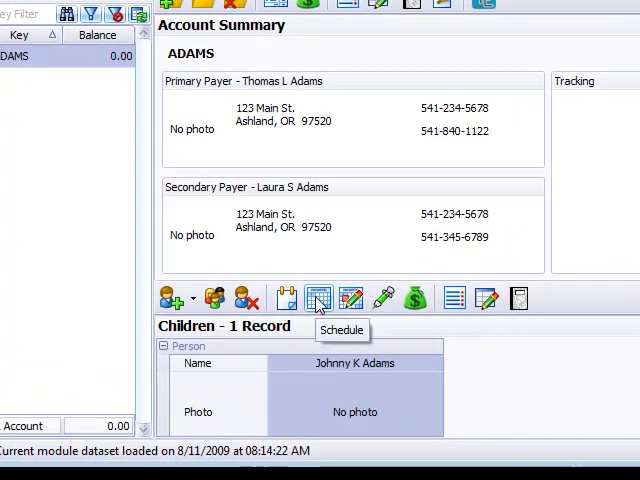
pyautogui.click(318, 298)
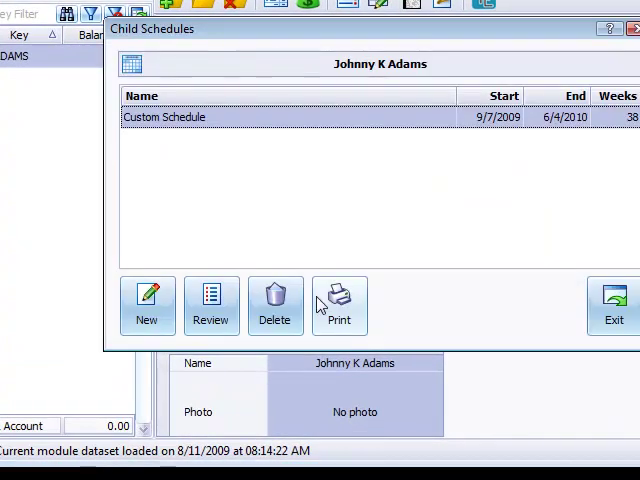
pyautogui.moveTo(436, 107)
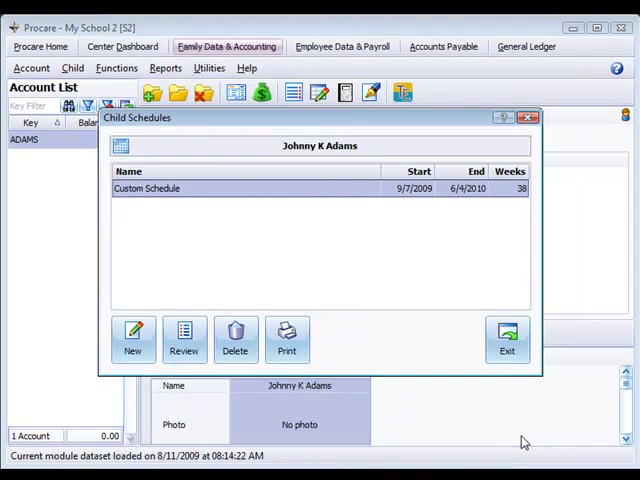
pyautogui.click(507, 338)
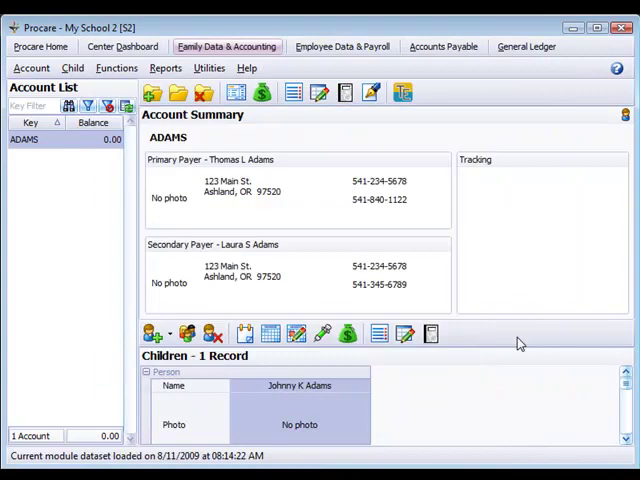
pyautogui.moveTo(25, 60)
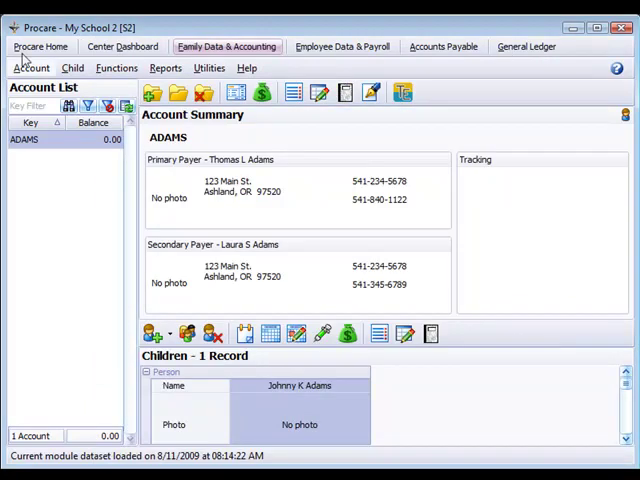